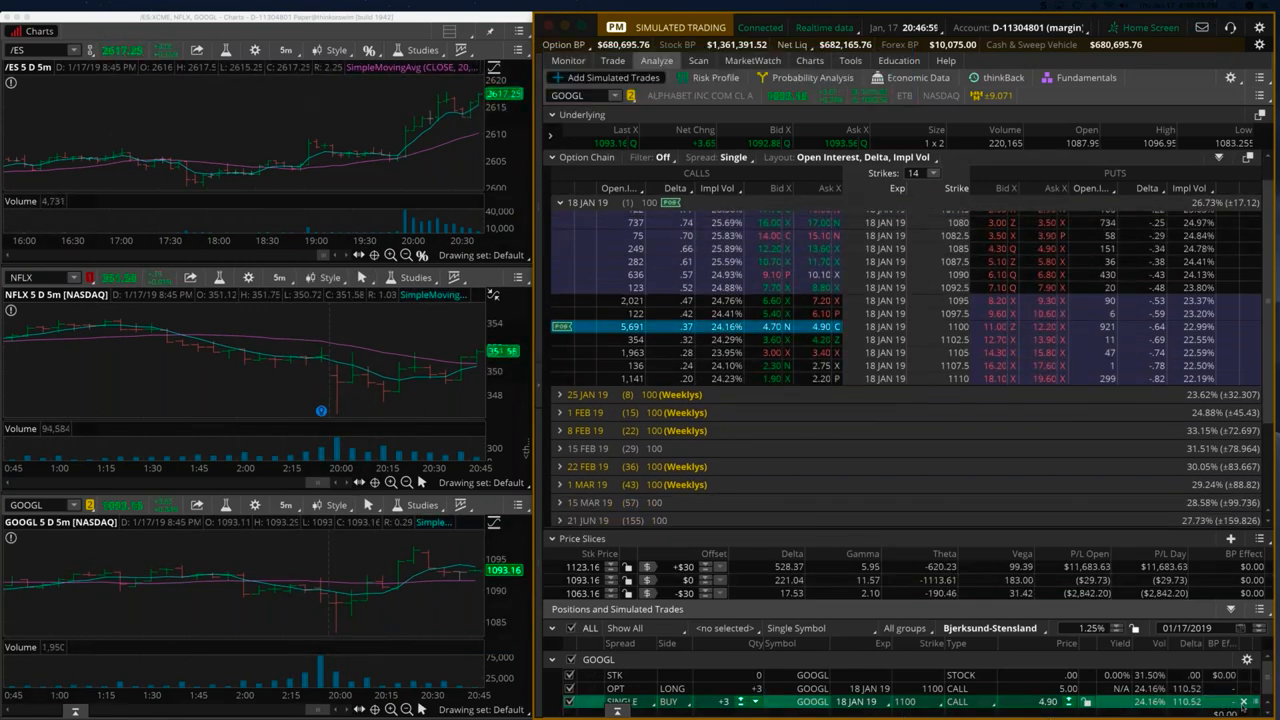
- Review the three long GOOGL 18 JAN 19 1100 calls and their open loss under Monitor
{"action": "left_click", "coordinate": [563, 61]}
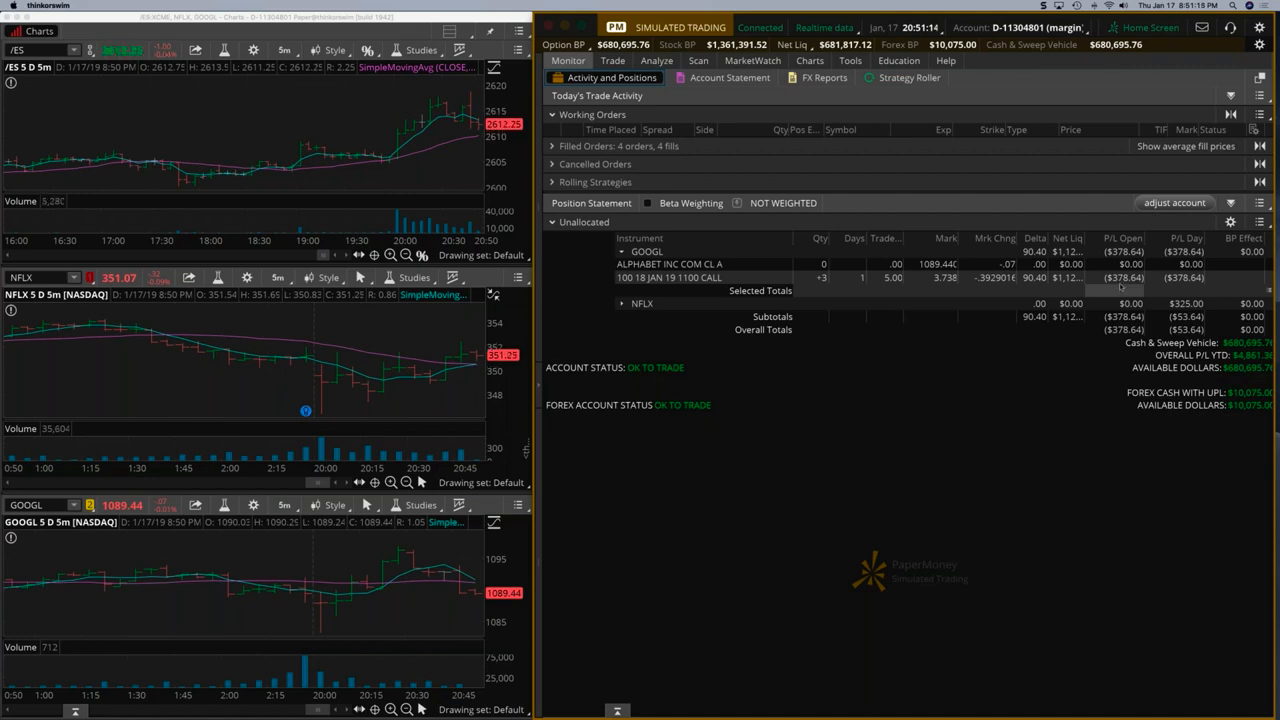
- Buy two more GOOGL 18 JAN 19 1100 calls at a 3.90 limit, averaging five at 4.52
{"action": "left_click", "coordinate": [680, 277]}
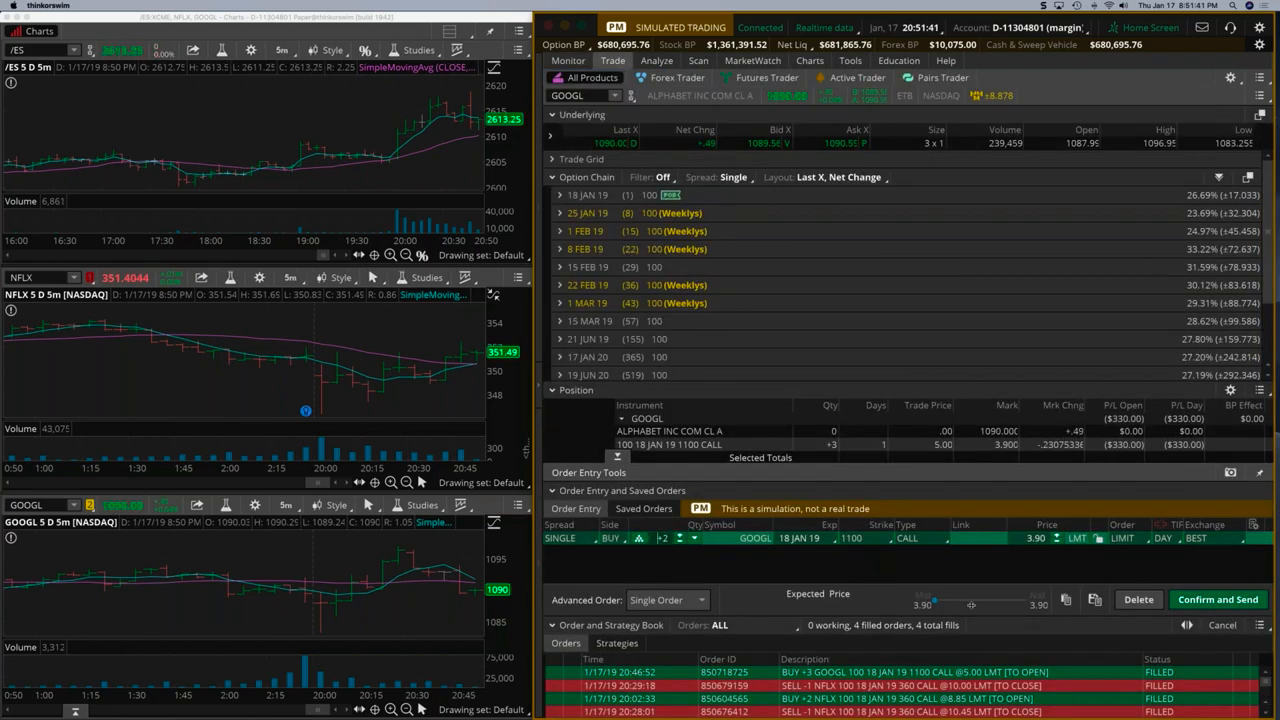
{"action": "left_click", "coordinate": [1217, 599]}
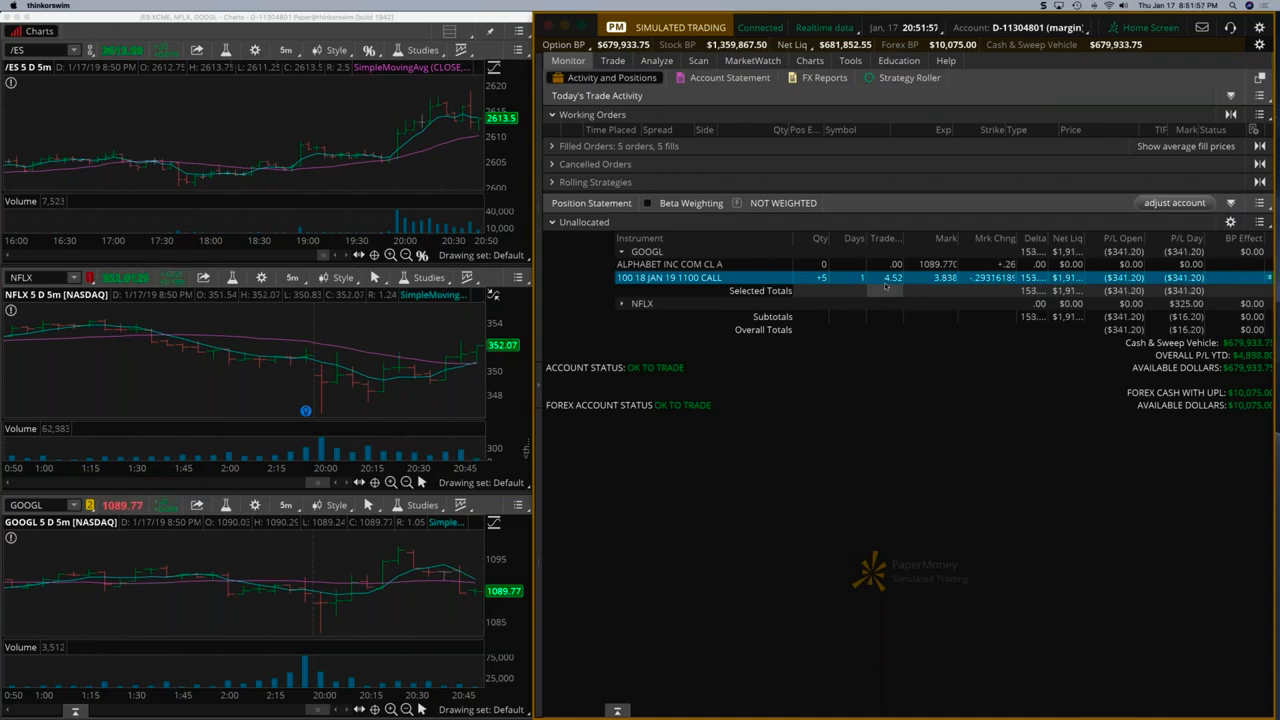
- Show the MarketWatch Quotes watchlist, with GOOGL trading at 1089.65
{"action": "left_click", "coordinate": [763, 60]}
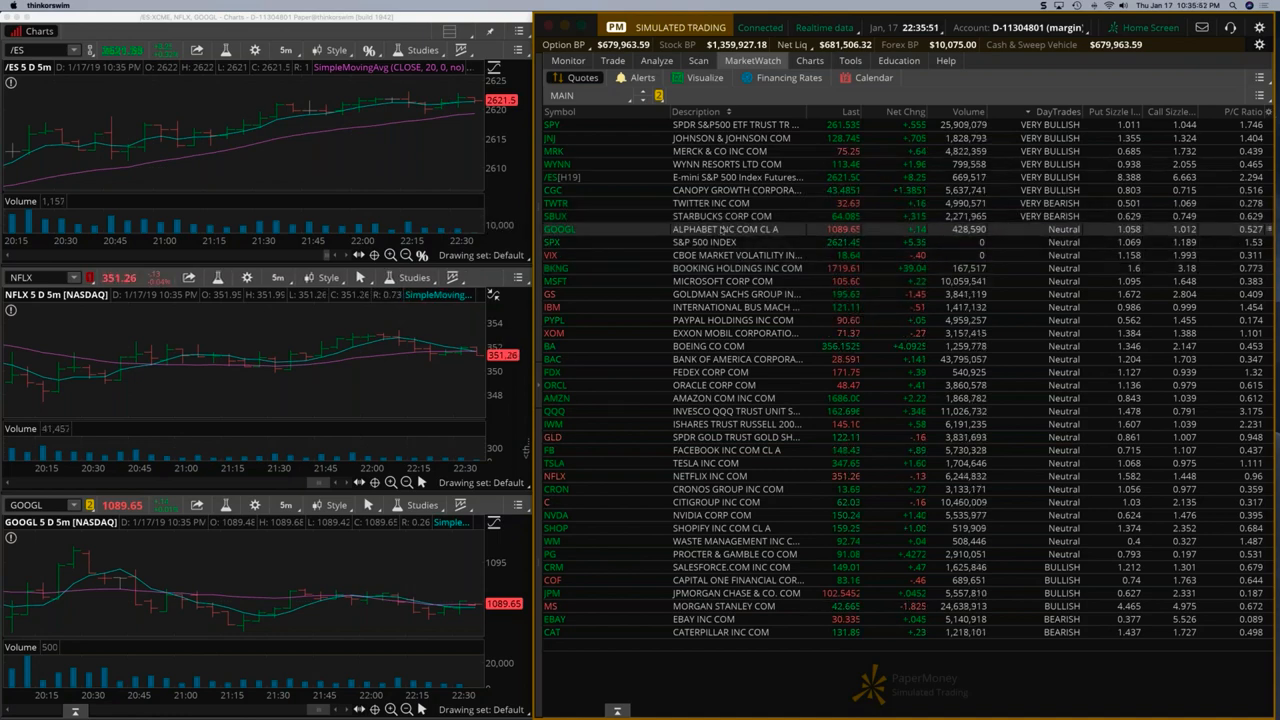
- Select GOOGL and view positions: five 1100 calls, closed 1102.5 and NFLX 360 calls
{"action": "left_click", "coordinate": [725, 229]}
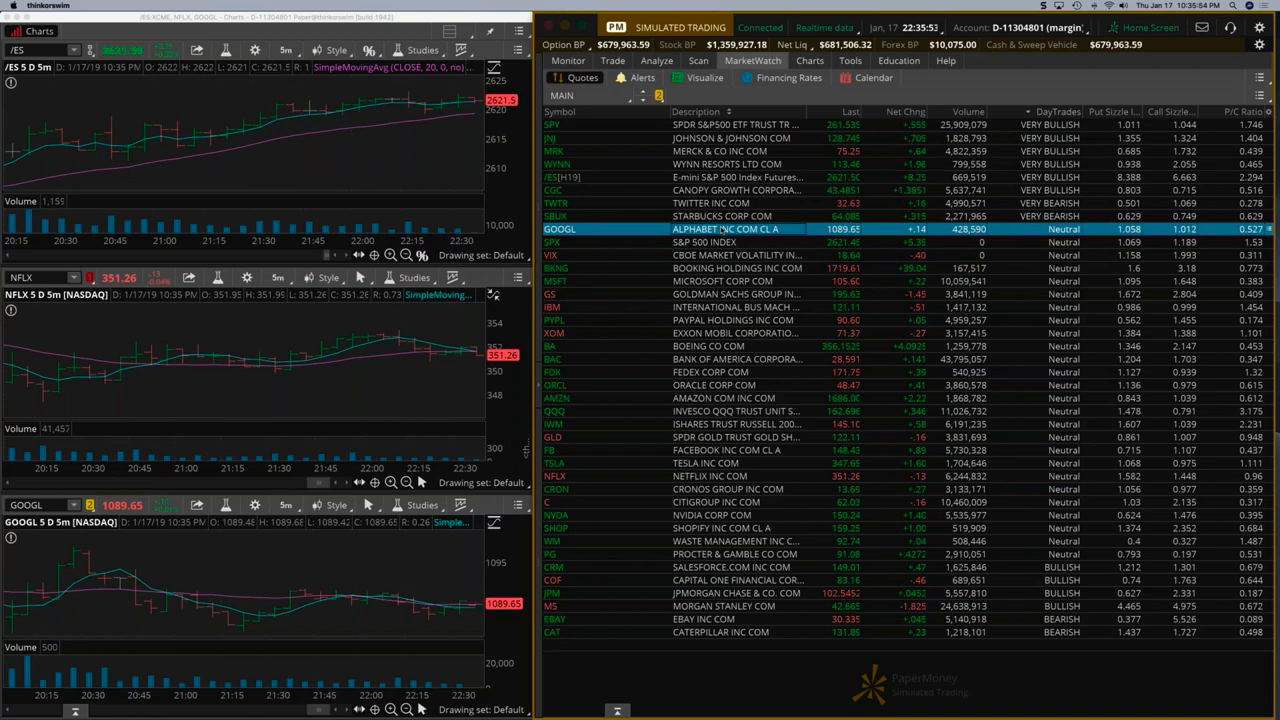
{"action": "left_click", "coordinate": [579, 61]}
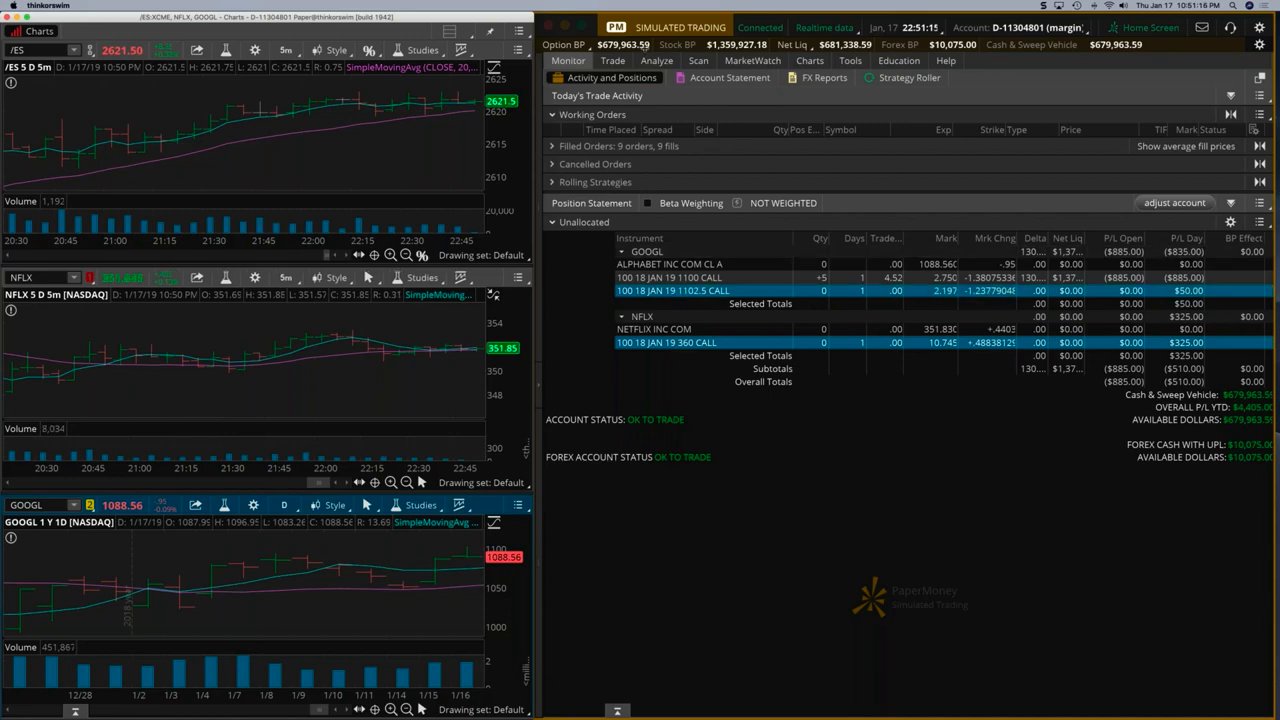
- Add a simulated sale of four GOOGL 18 JAN 19 1097.5 calls at 2.90
{"action": "left_click", "coordinate": [684, 60]}
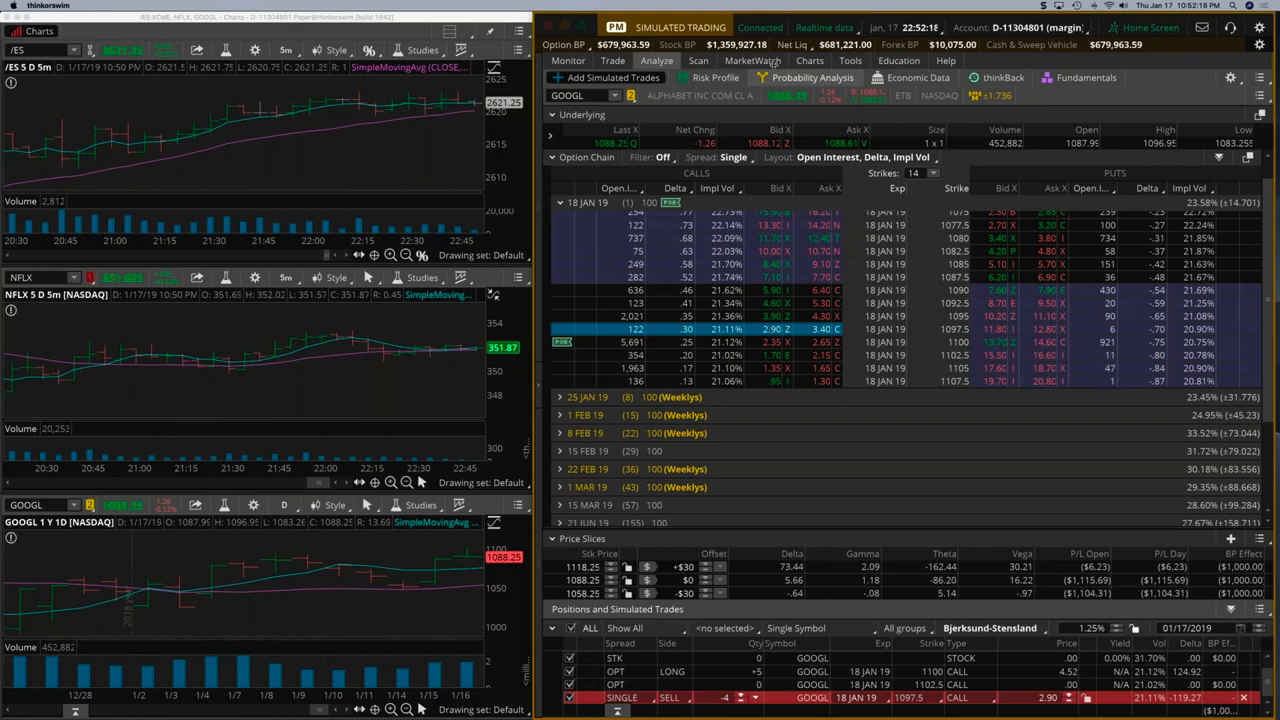
- Chart the risk profile of the long 1100 calls combined with the simulated 1097.5 sale
{"action": "left_click", "coordinate": [715, 78]}
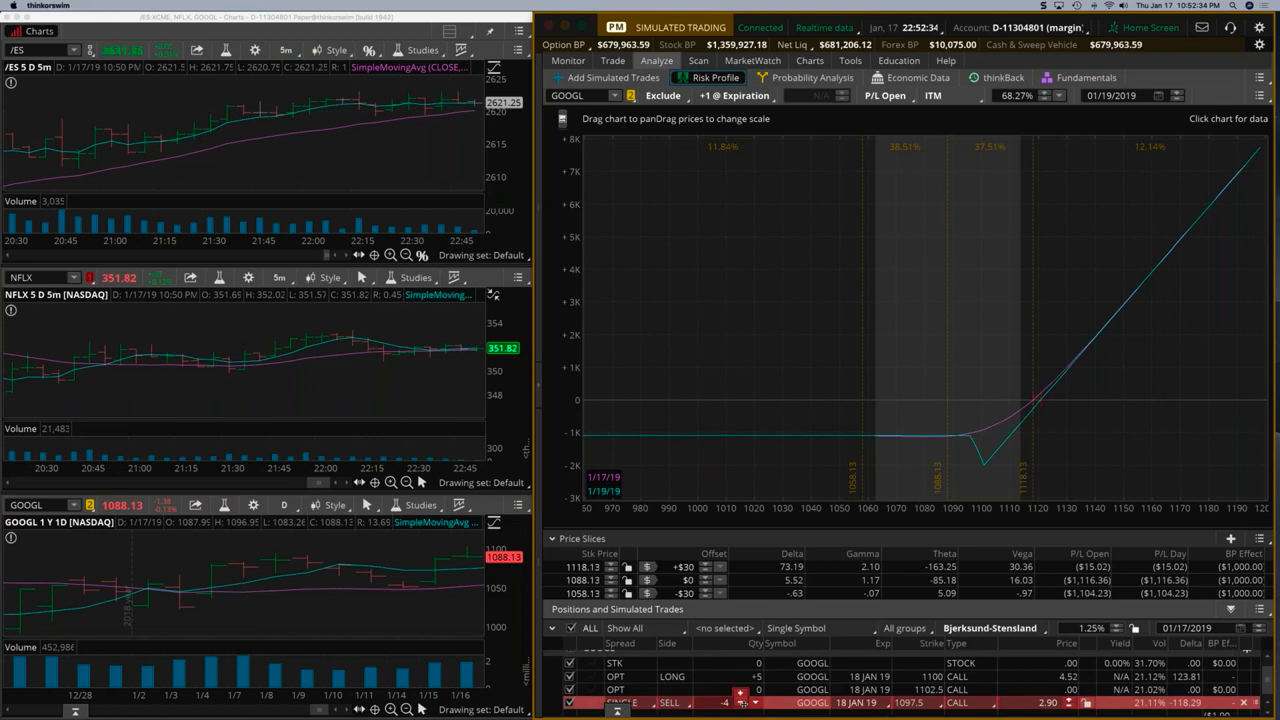
- Duplicate the simulated trade into a real order selling four 1097.5 calls, filled at 3.20
{"action": "left_click", "coordinate": [738, 702]}
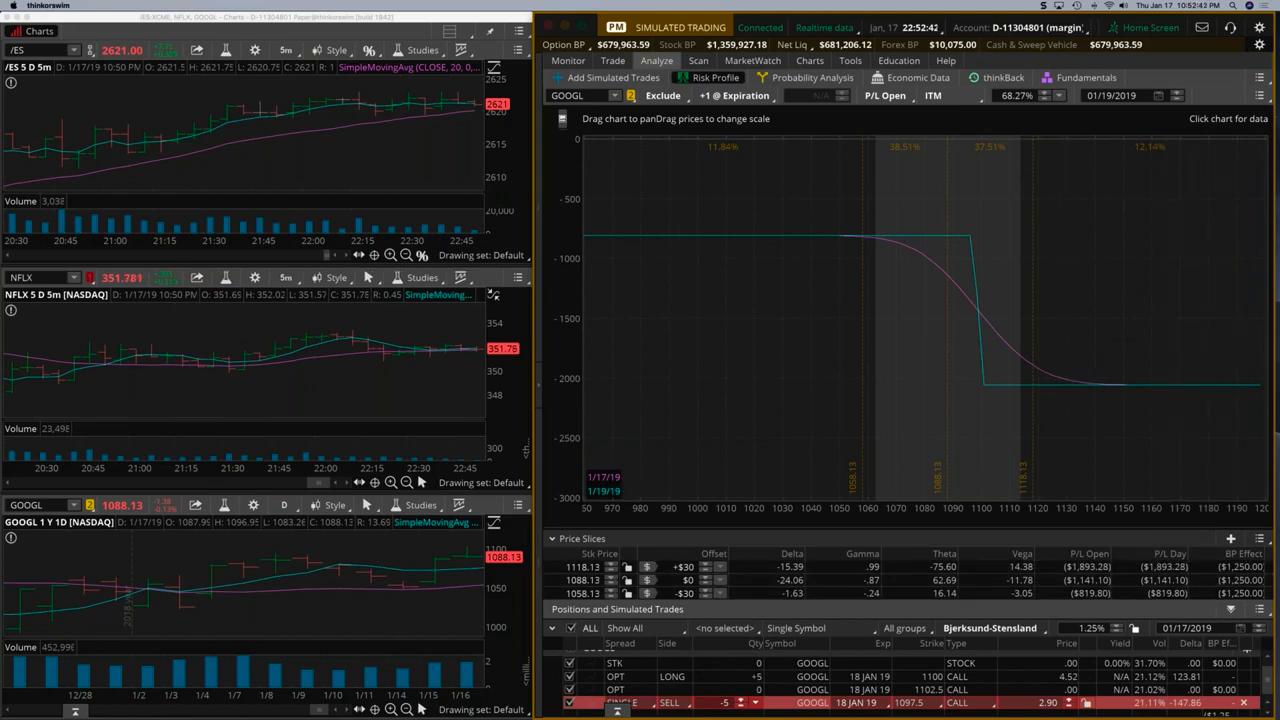
{"action": "left_click", "coordinate": [576, 60]}
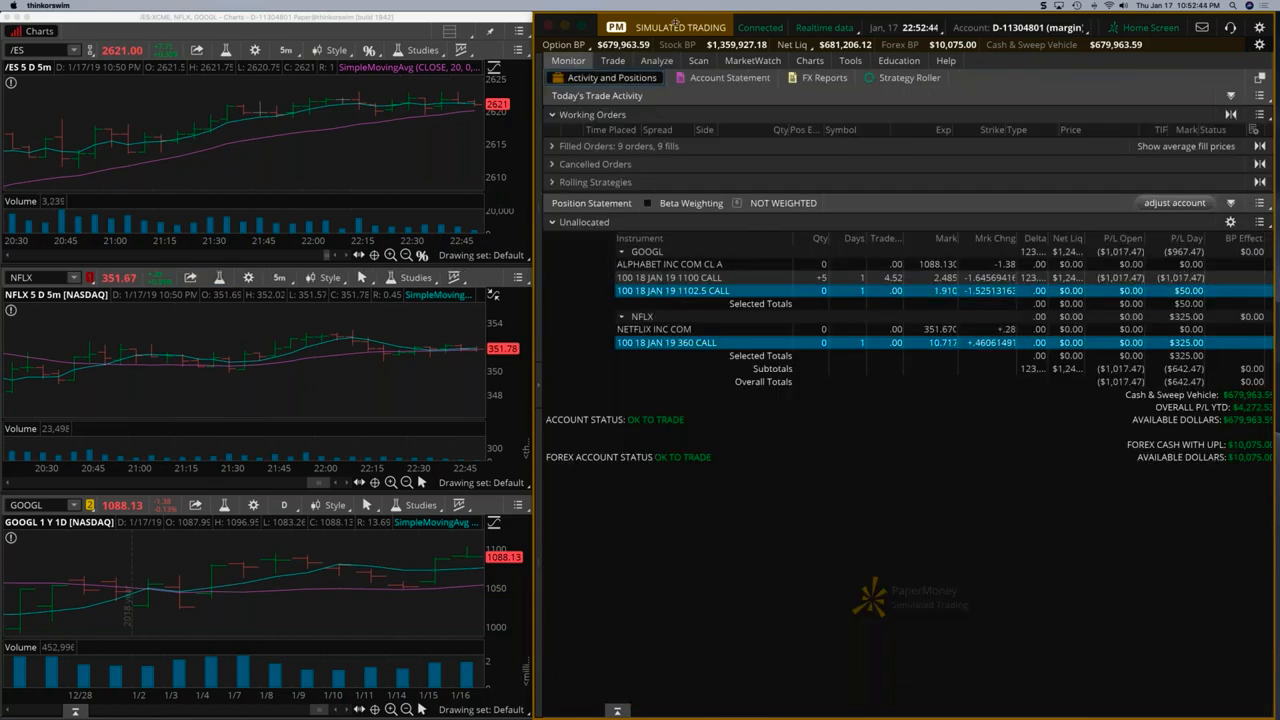
{"action": "left_click", "coordinate": [659, 61]}
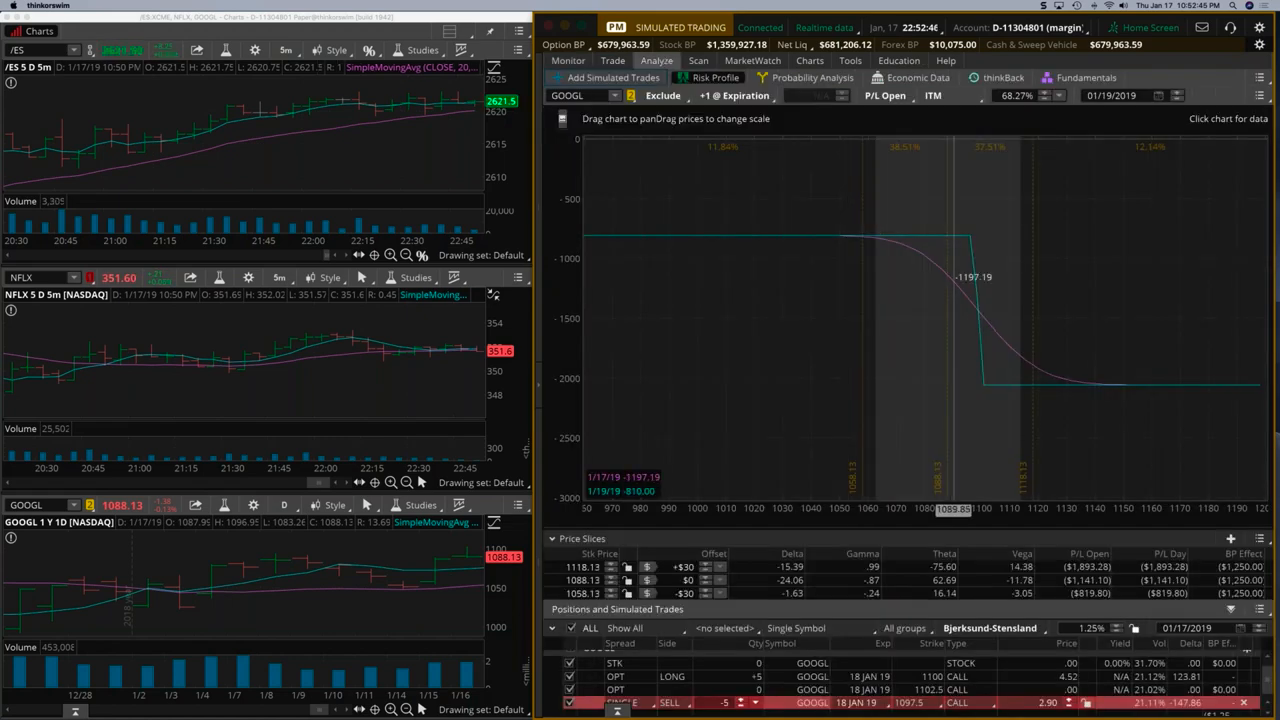
{"action": "mouse_move", "coordinate": [1101, 337]}
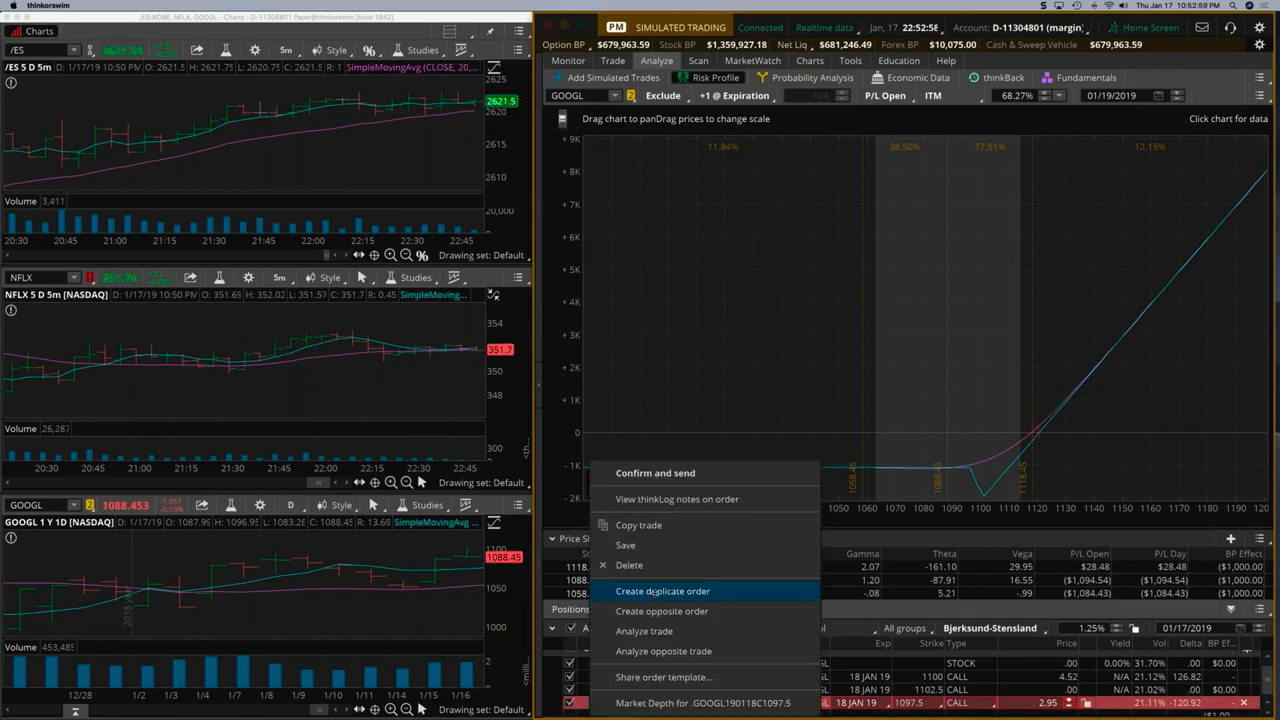
{"action": "left_click", "coordinate": [664, 591]}
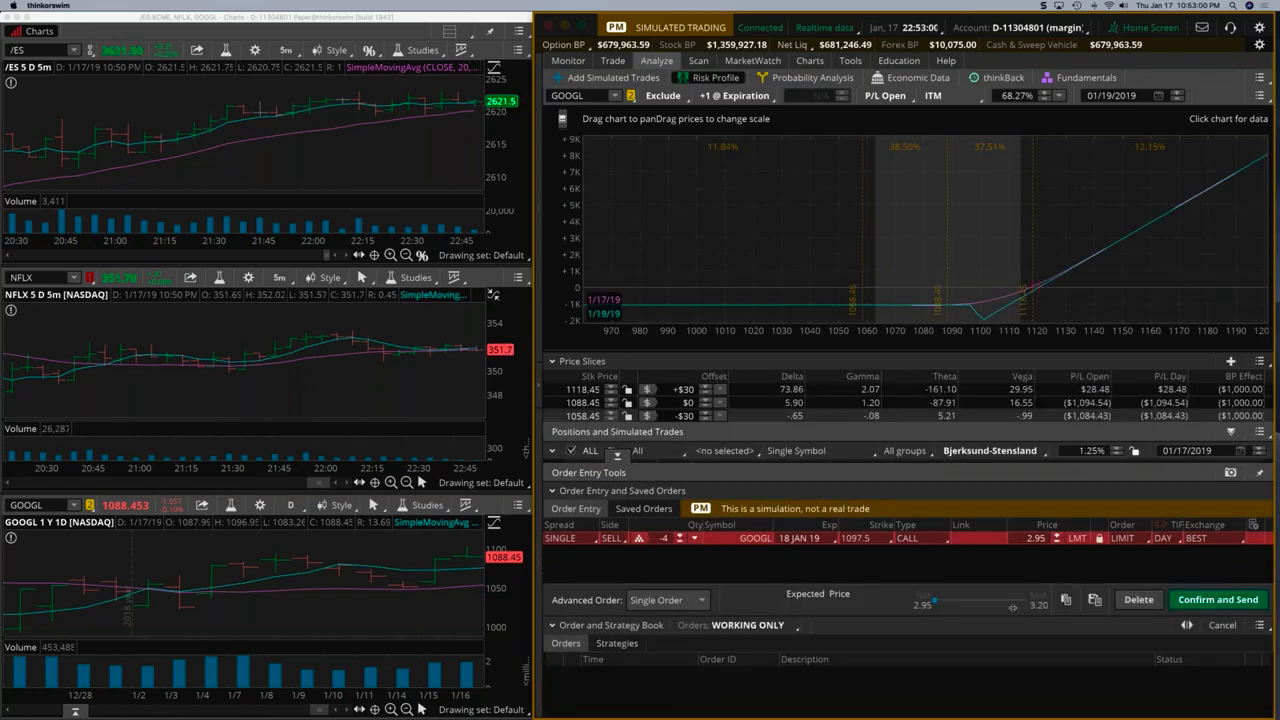
{"action": "left_click", "coordinate": [1218, 599]}
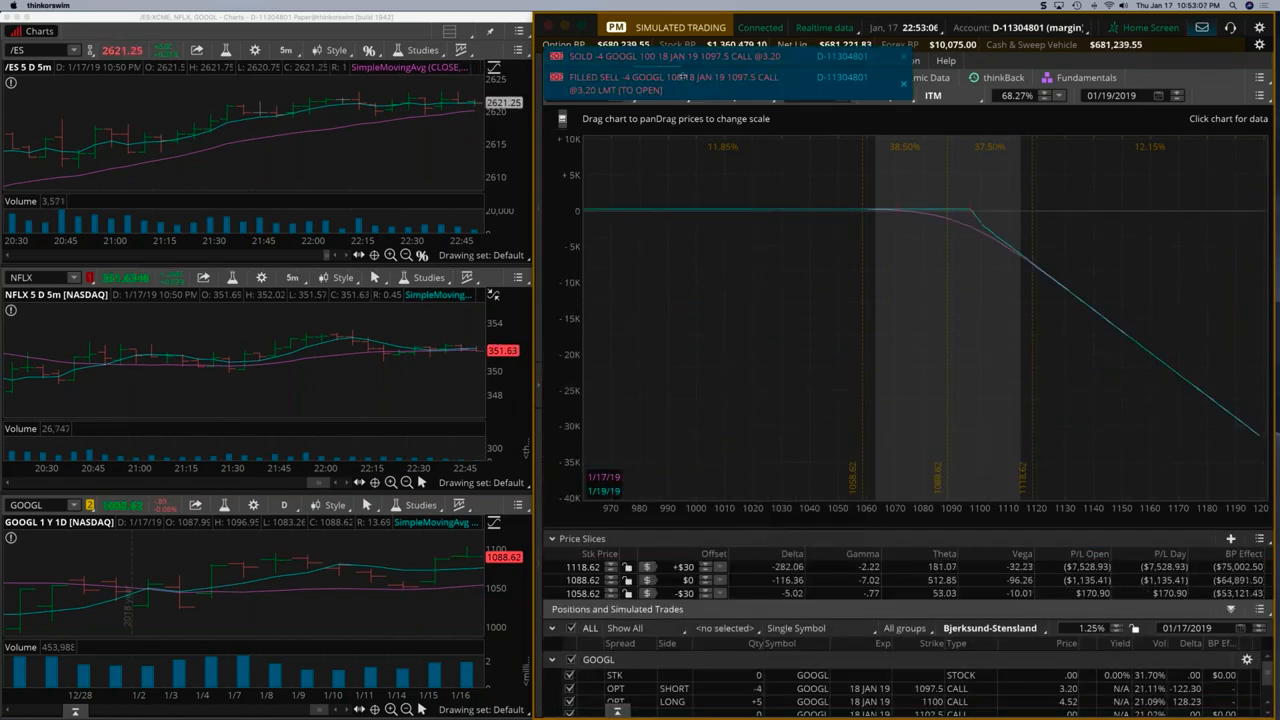